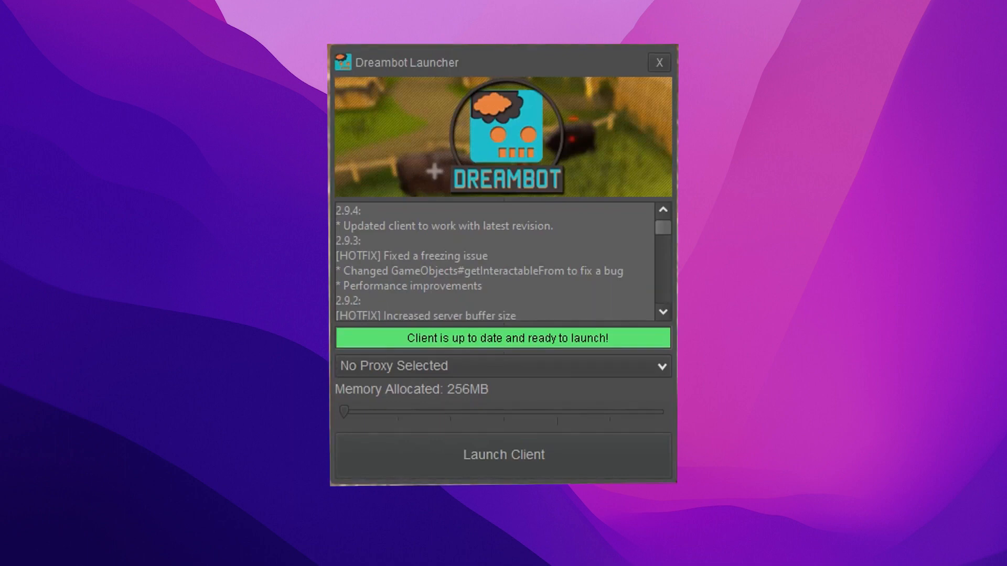
- Reach the Proxy Editor via the proxy dropdown's Edit Proxies... entry
{"action": "left_click", "coordinate": [503, 365]}
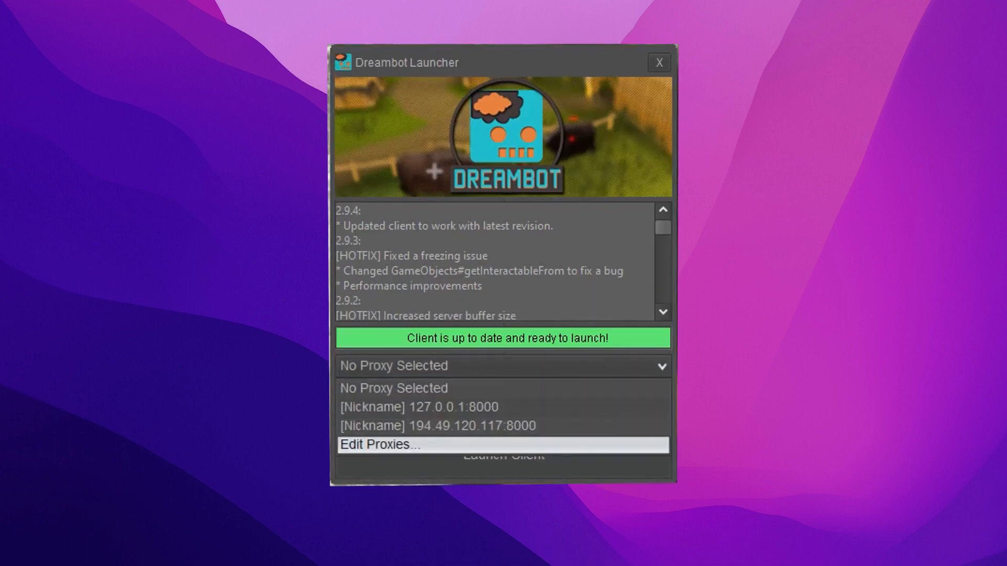
{"action": "left_click", "coordinate": [379, 444]}
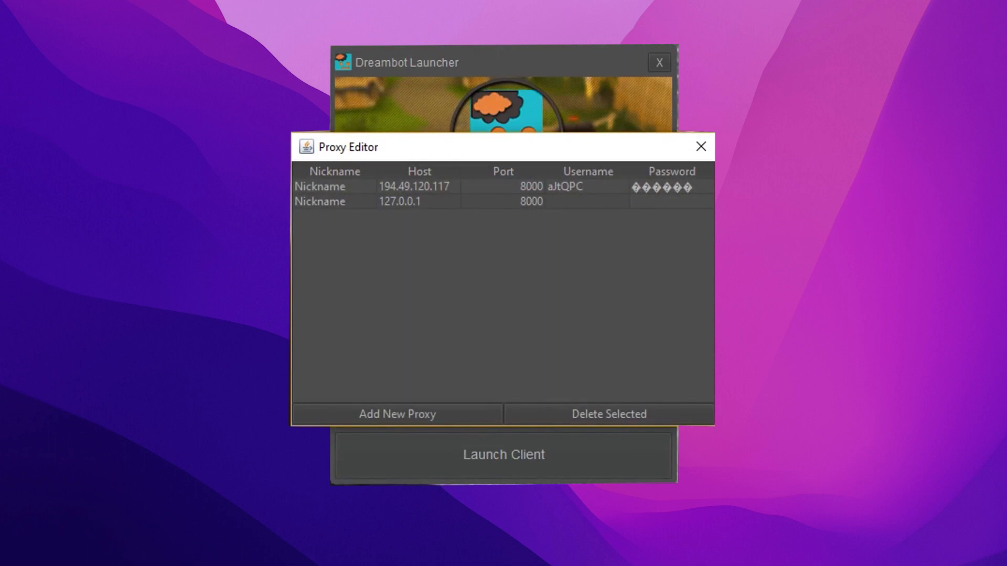
- Add a new proxy row (127.0.0.1:8000) and begin editing its Nickname cell
{"action": "left_click", "coordinate": [417, 187]}
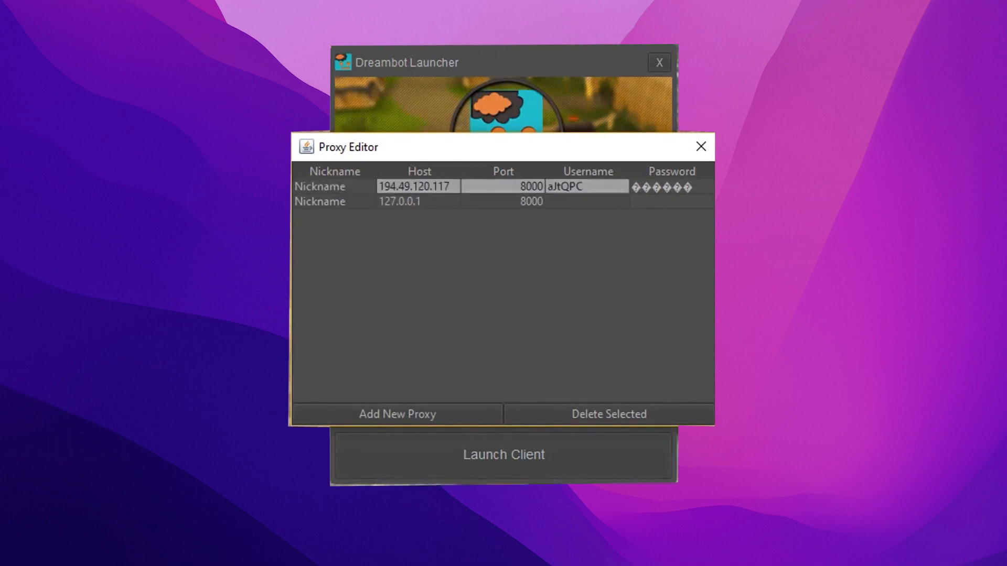
{"action": "left_click", "coordinate": [417, 202]}
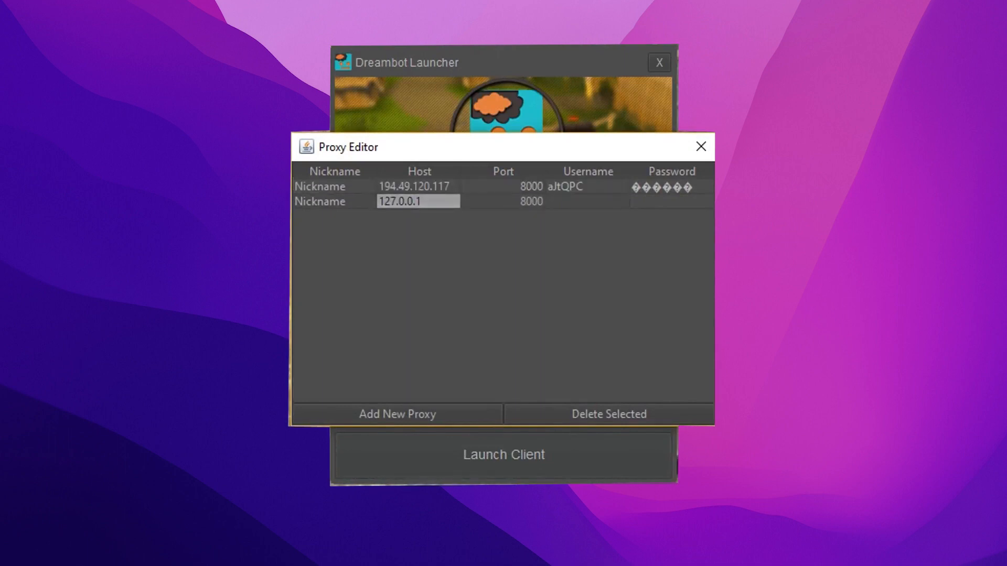
{"action": "left_click", "coordinate": [397, 414]}
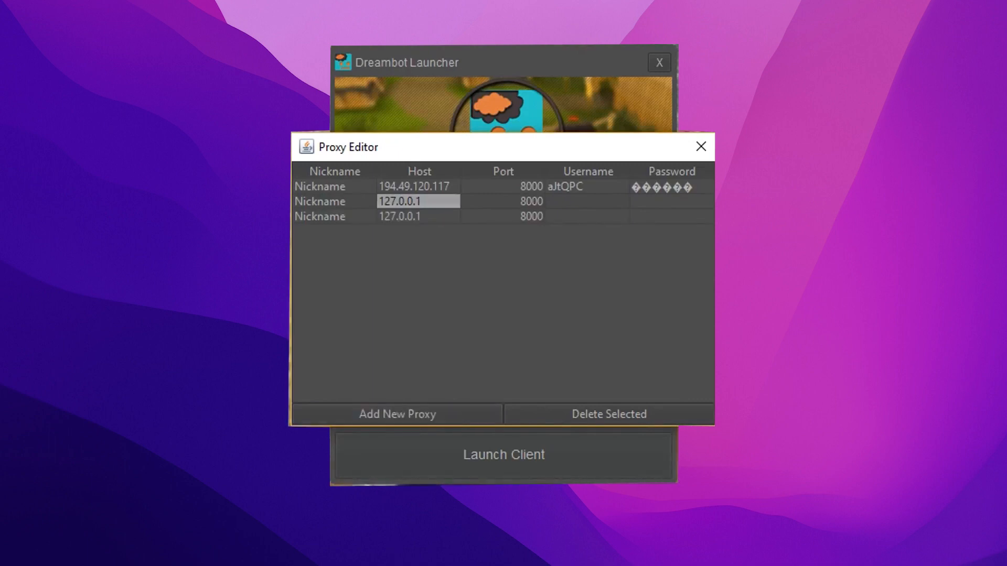
{"action": "left_click", "coordinate": [320, 216]}
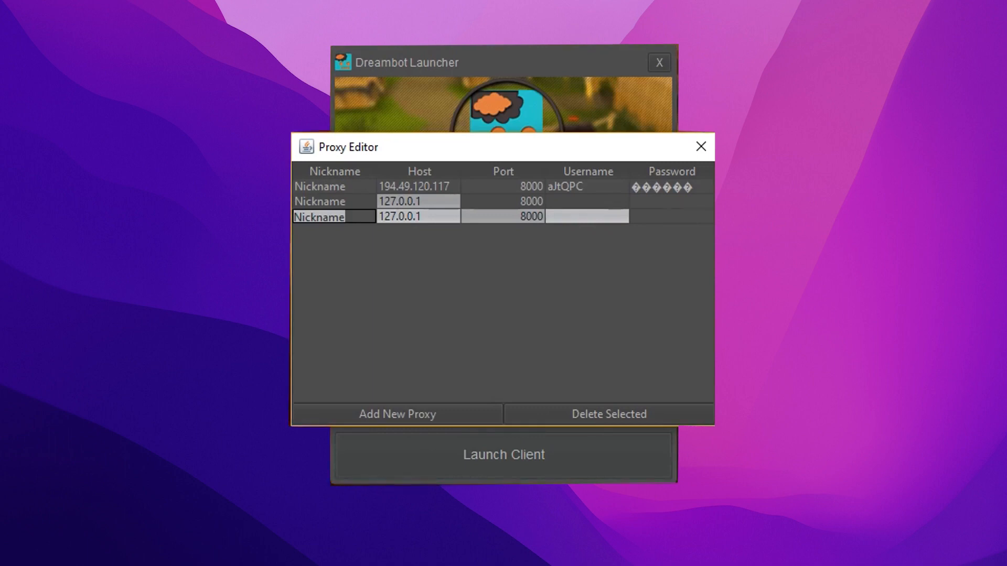
- Name the proxy Test, enter its host address and port 1337, and close the editor
{"action": "type", "text": "E"}
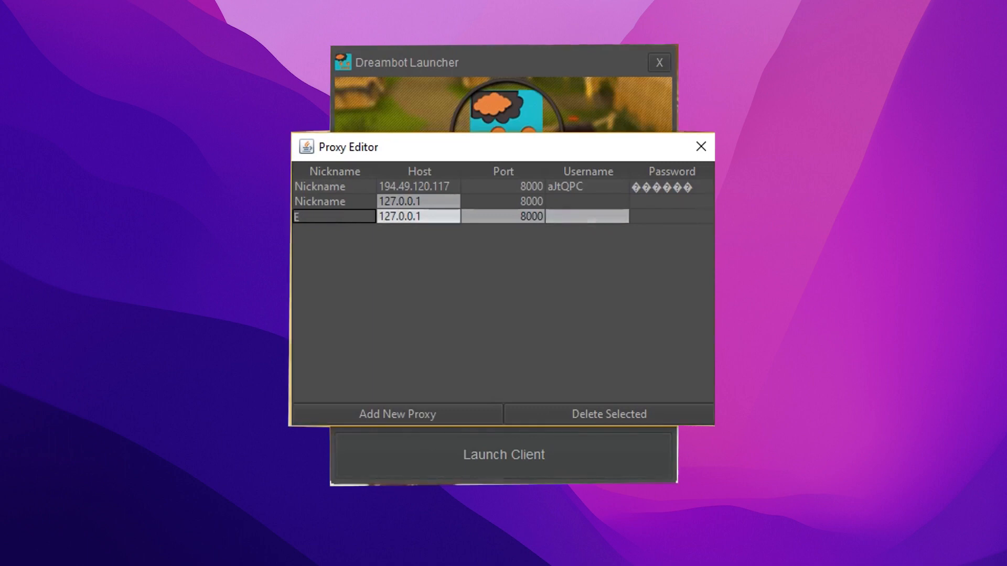
{"action": "type", "text": "Test"}
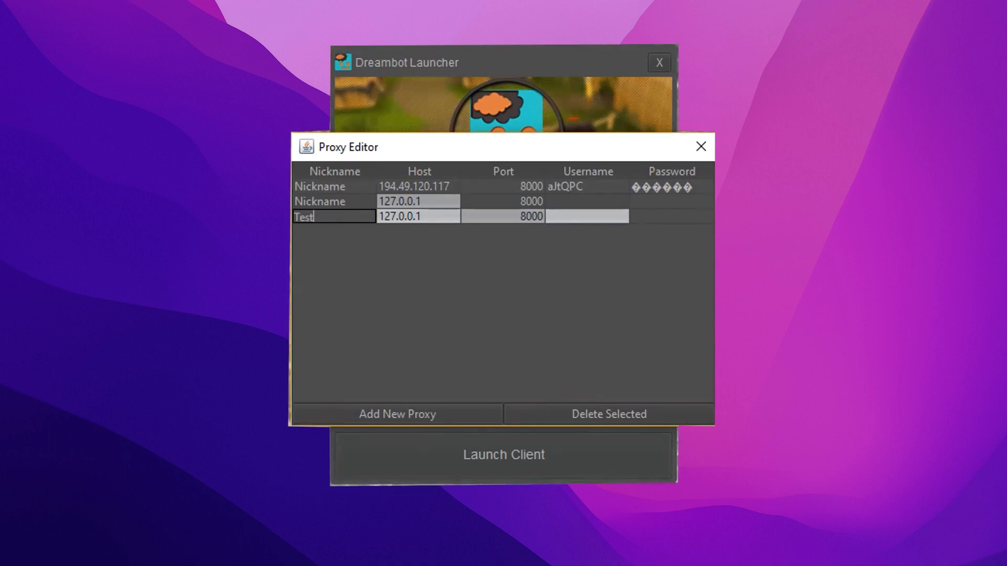
{"action": "left_click", "coordinate": [418, 216]}
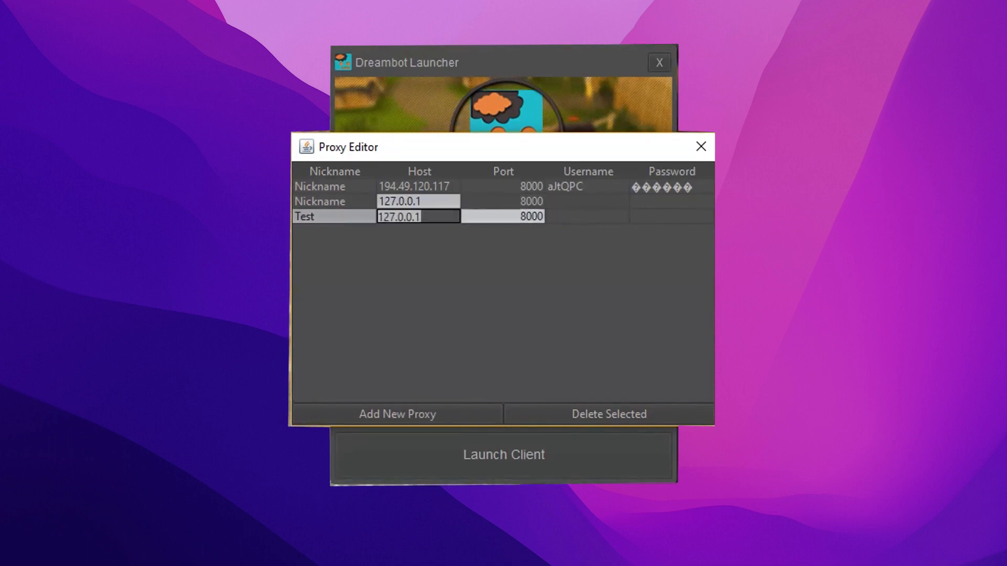
{"action": "type", "text": "12354"}
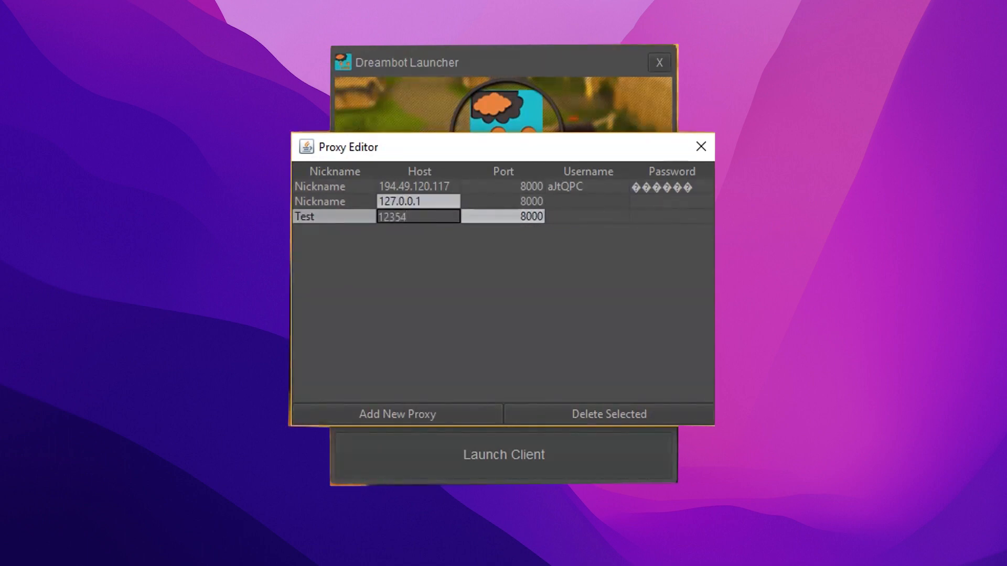
{"action": "type", "text": ".4846.4.8..."}
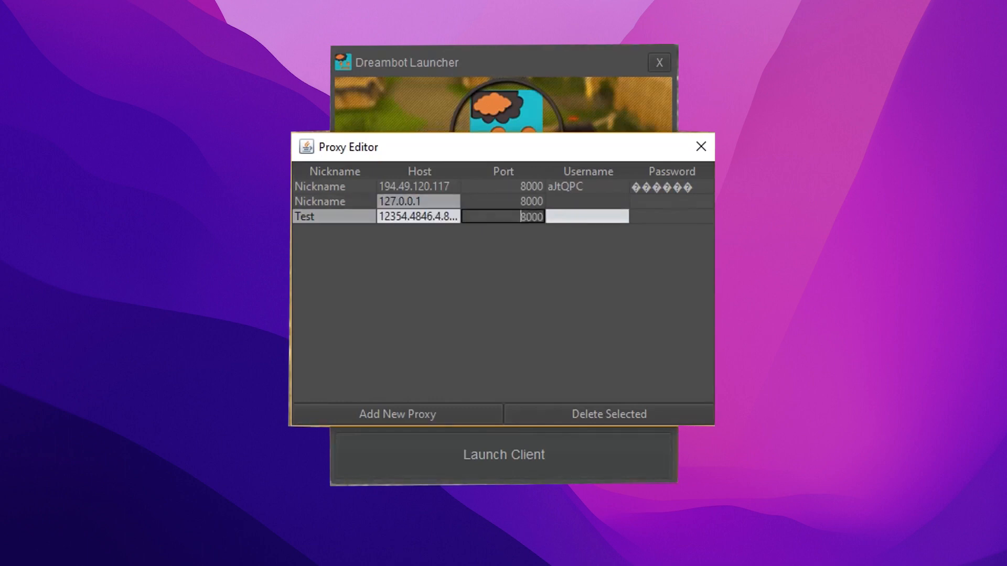
{"action": "type", "text": "1337"}
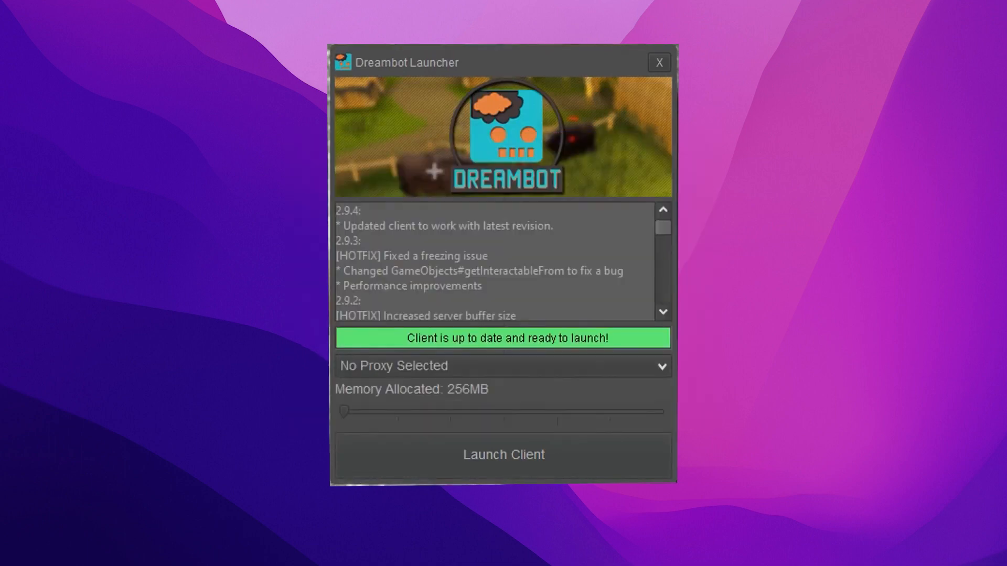
- Select the [Test] proxy in the launcher's proxy dropdown
{"action": "left_click", "coordinate": [503, 365]}
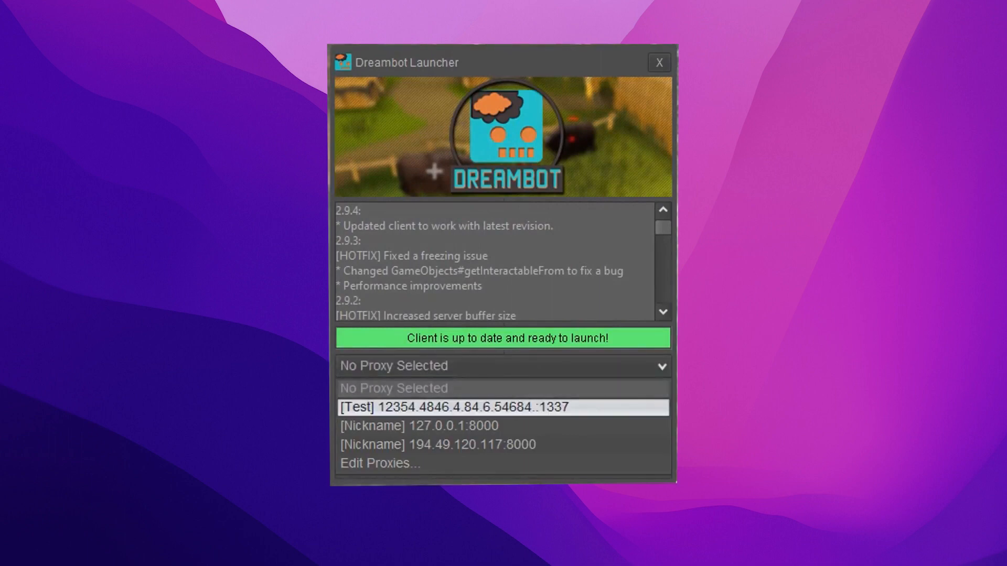
{"action": "left_click", "coordinate": [453, 407]}
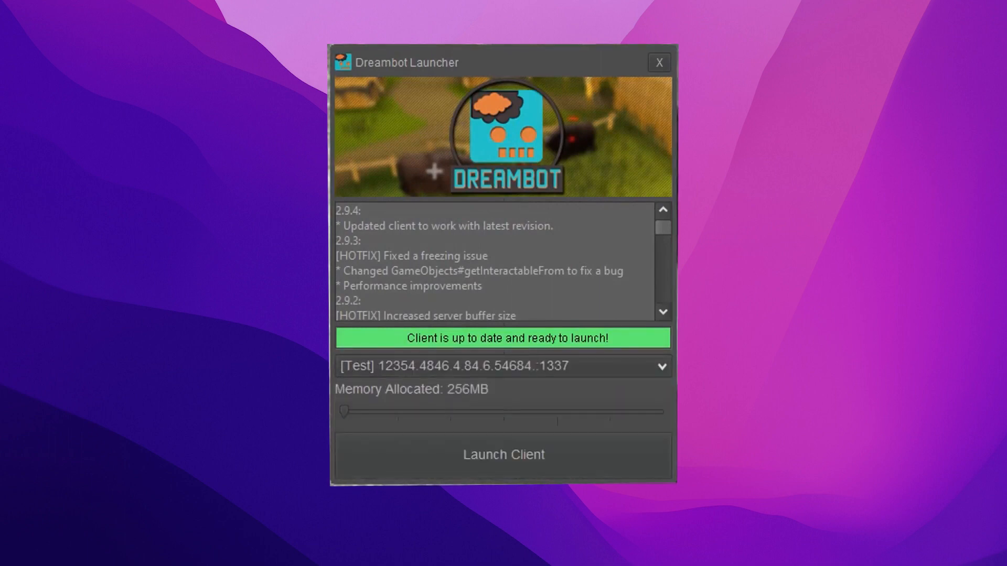
{"action": "left_click", "coordinate": [502, 366]}
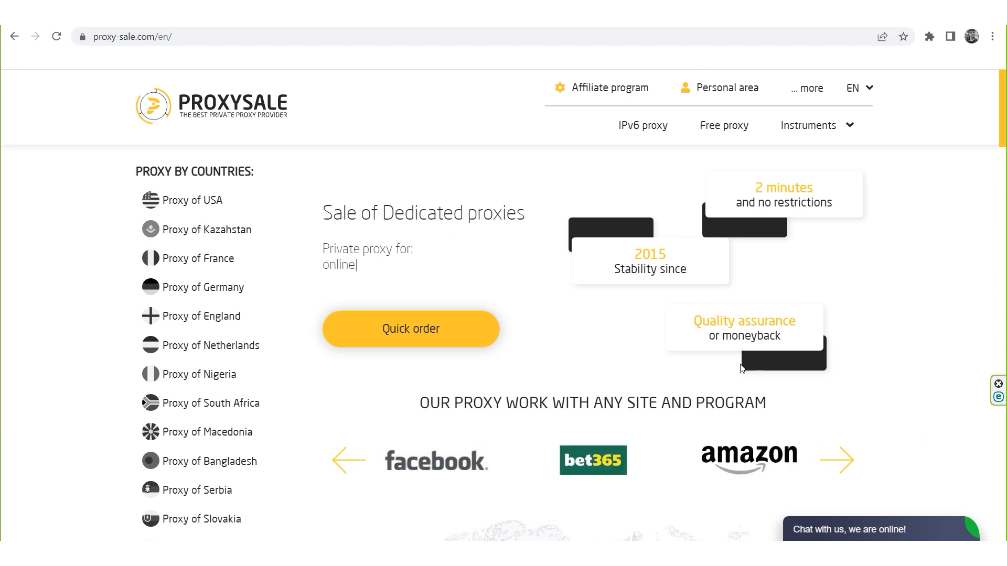
{"action": "type", "text": "social"}
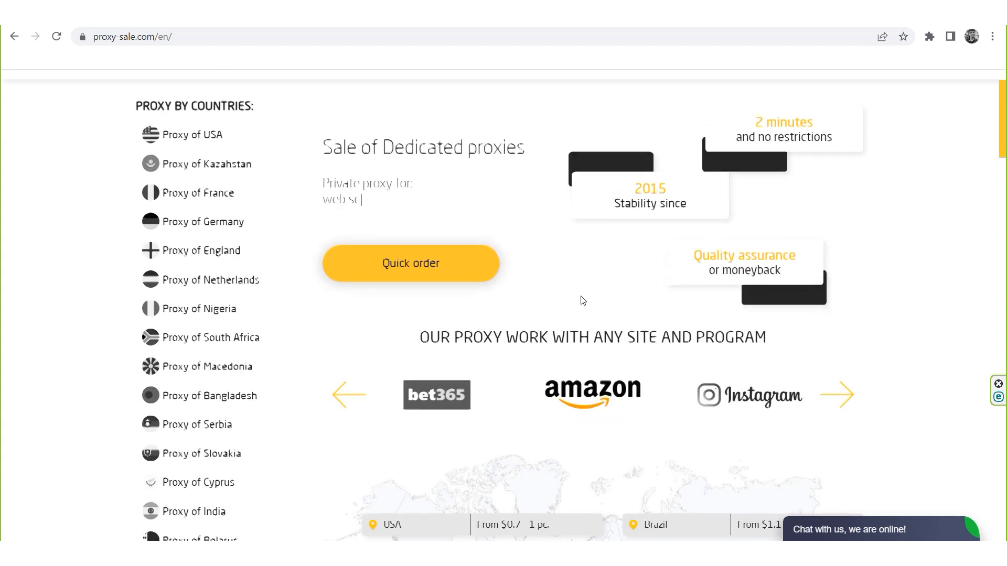
{"action": "scroll", "scroll_direction": "down", "scroll_amount": 3}
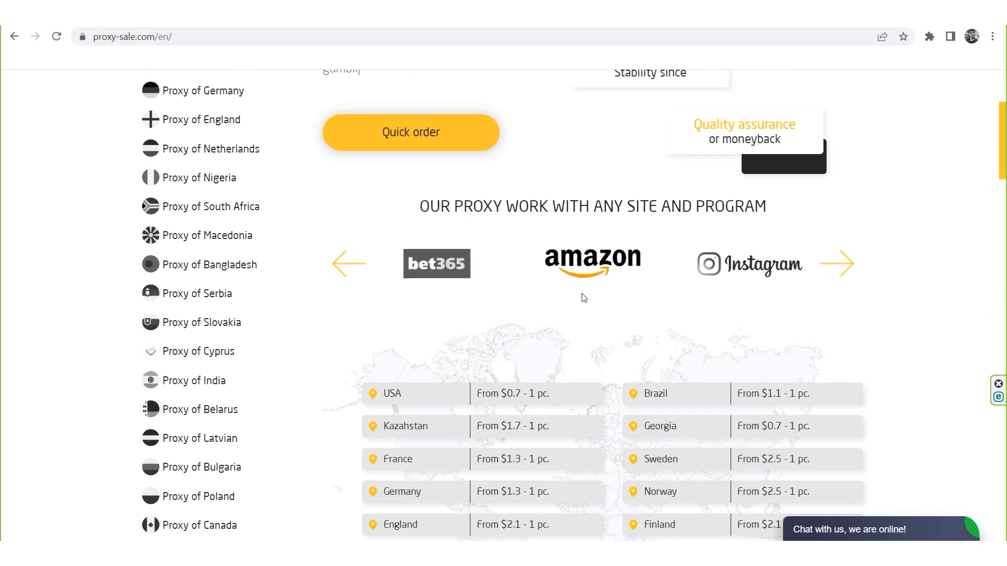
{"action": "scroll", "scroll_direction": "down", "scroll_amount": 3}
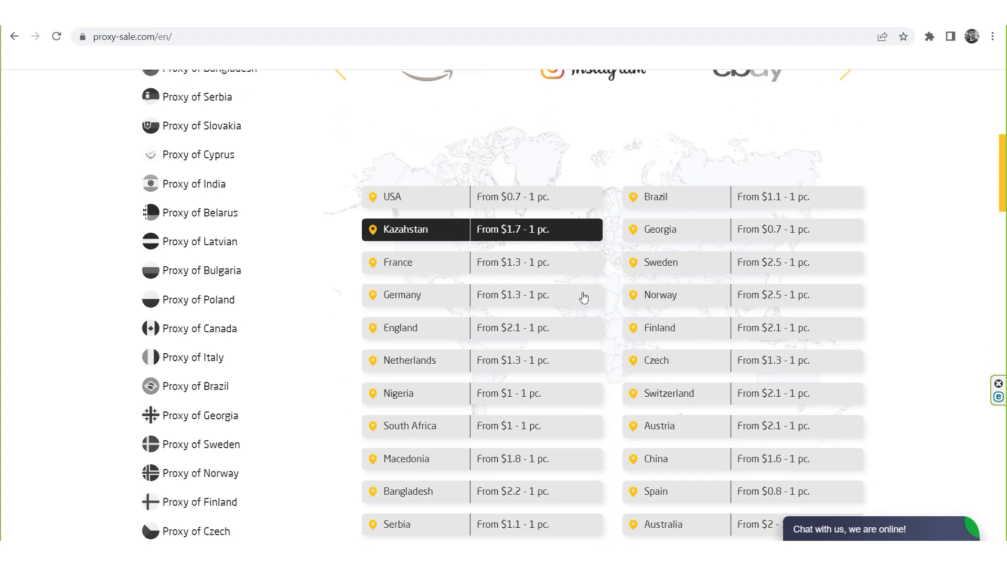
{"action": "scroll", "scroll_direction": "down", "scroll_amount": 3}
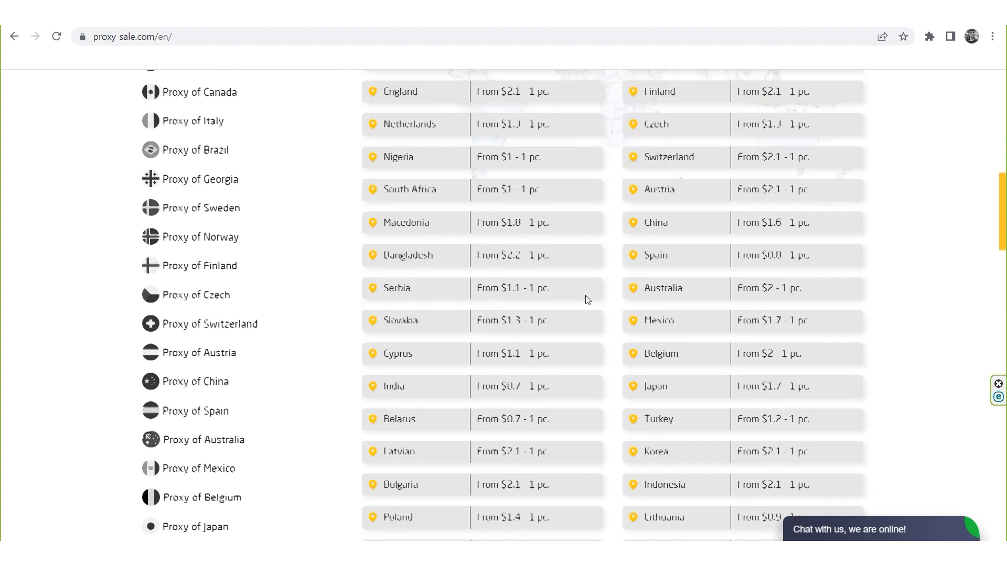
{"action": "scroll", "scroll_direction": "down", "scroll_amount": 3}
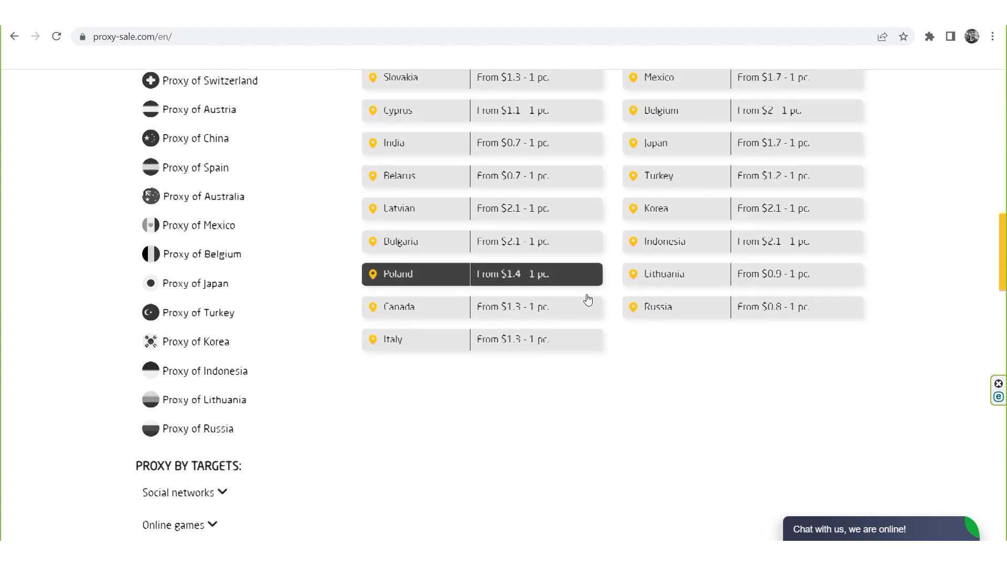
{"action": "scroll", "scroll_direction": "down", "scroll_amount": 3}
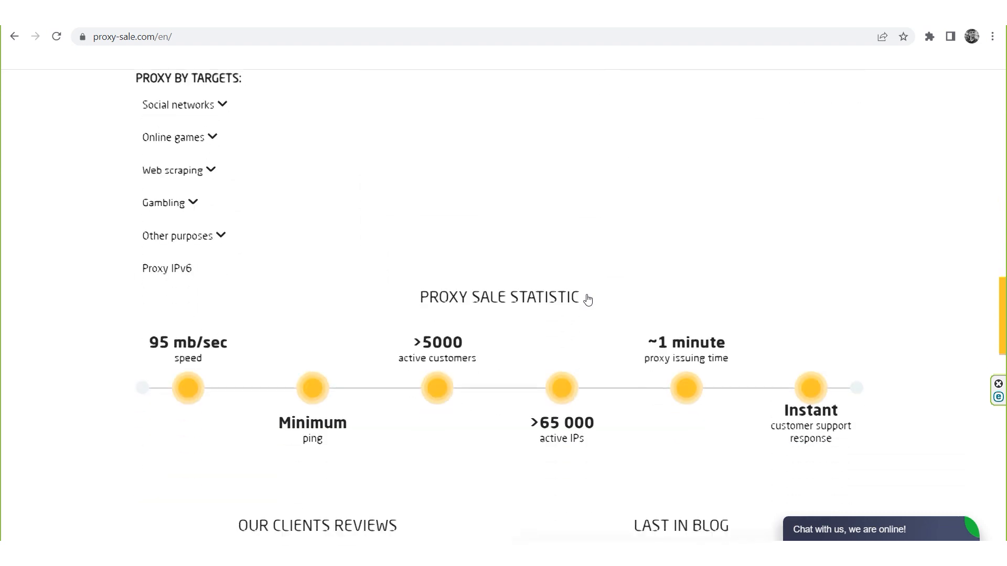
{"action": "scroll", "scroll_direction": "down", "scroll_amount": 3}
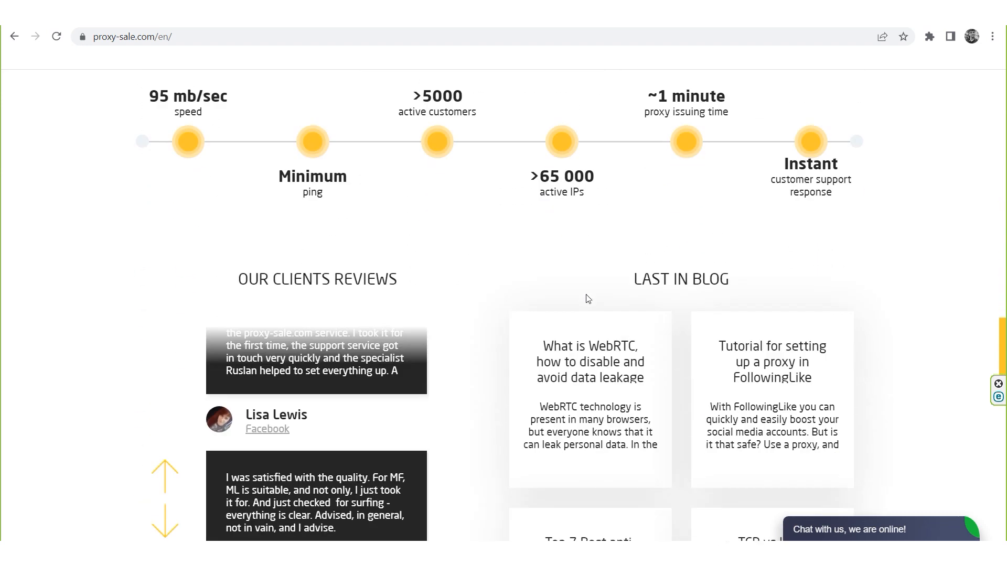
{"action": "scroll", "scroll_direction": "down", "scroll_amount": 3}
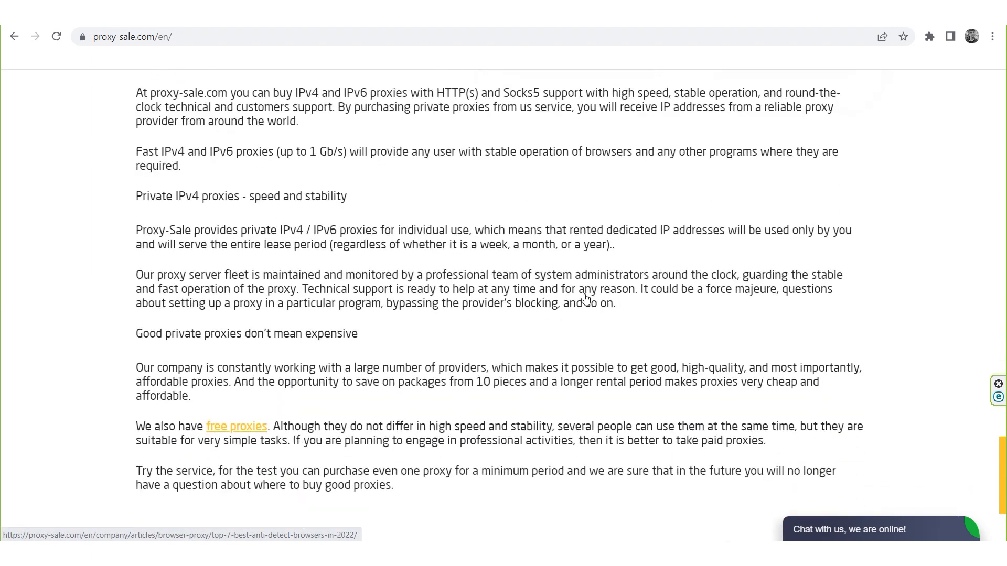
{"action": "scroll", "scroll_direction": "down", "scroll_amount": 3}
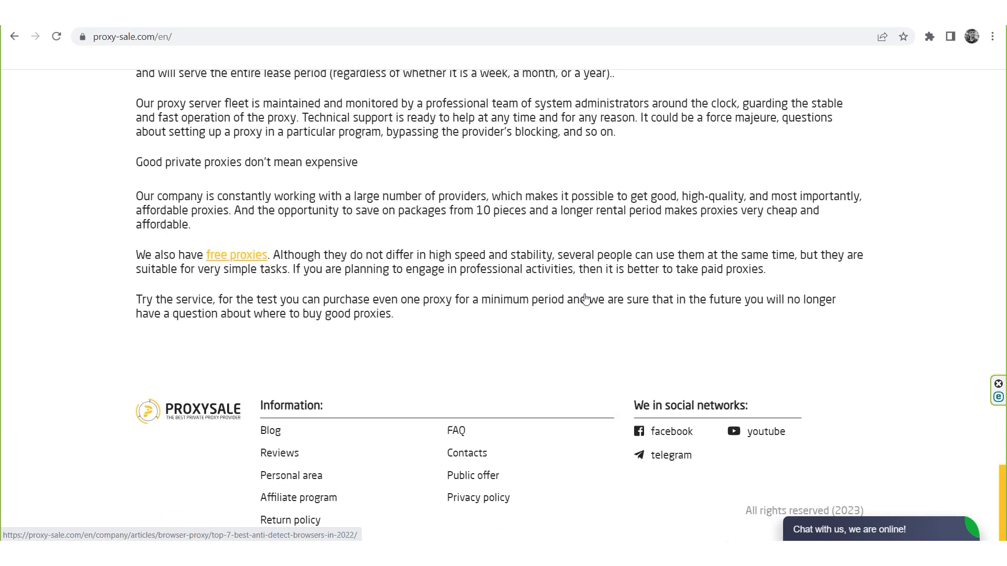